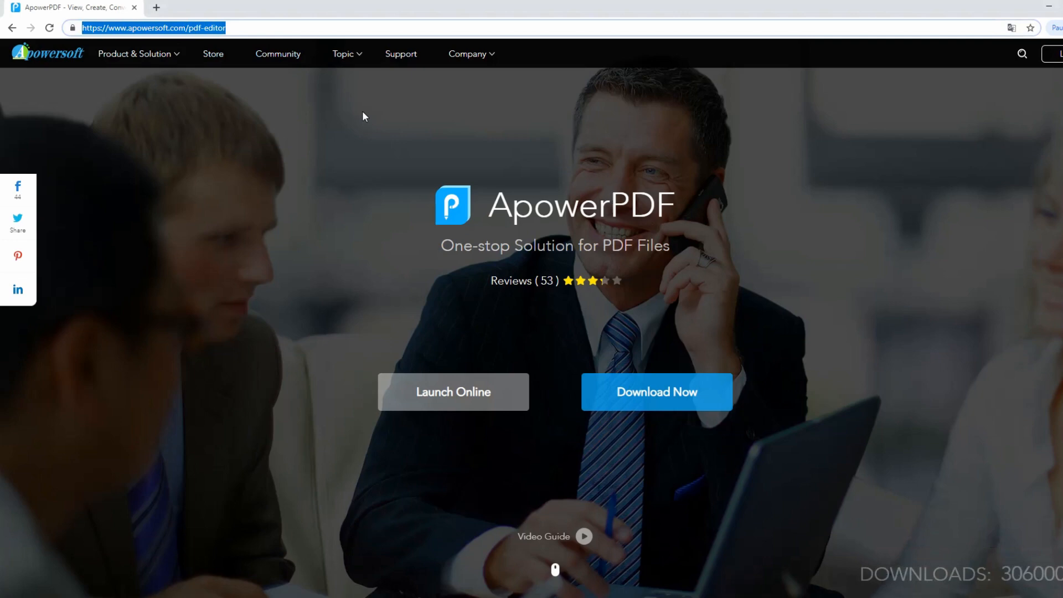
mouse_move(743, 448)
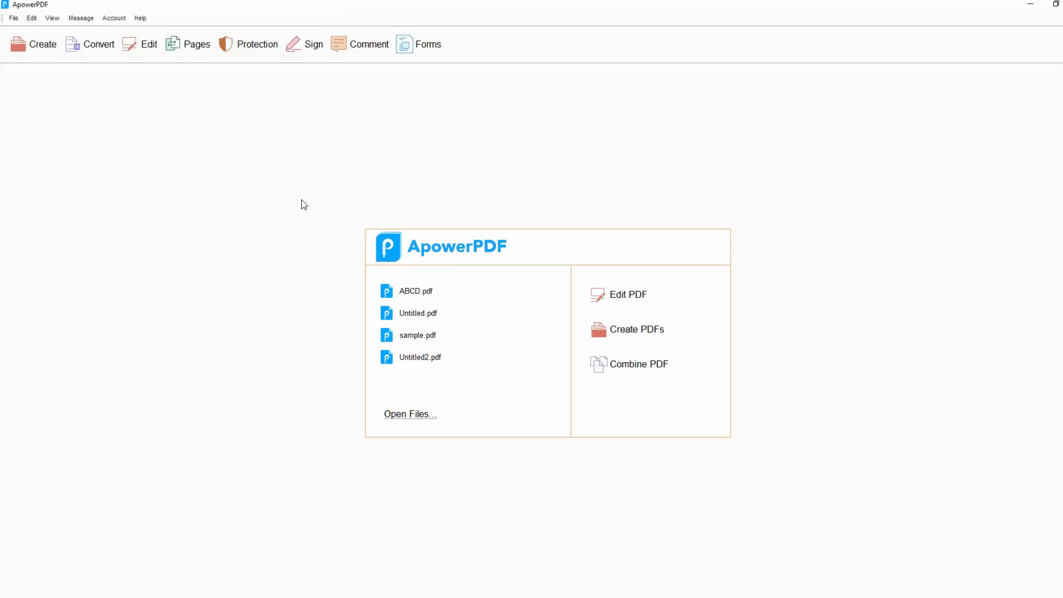
- Start a new blank Letter portrait PDF via Create > Blank Document
left_click(42, 45)
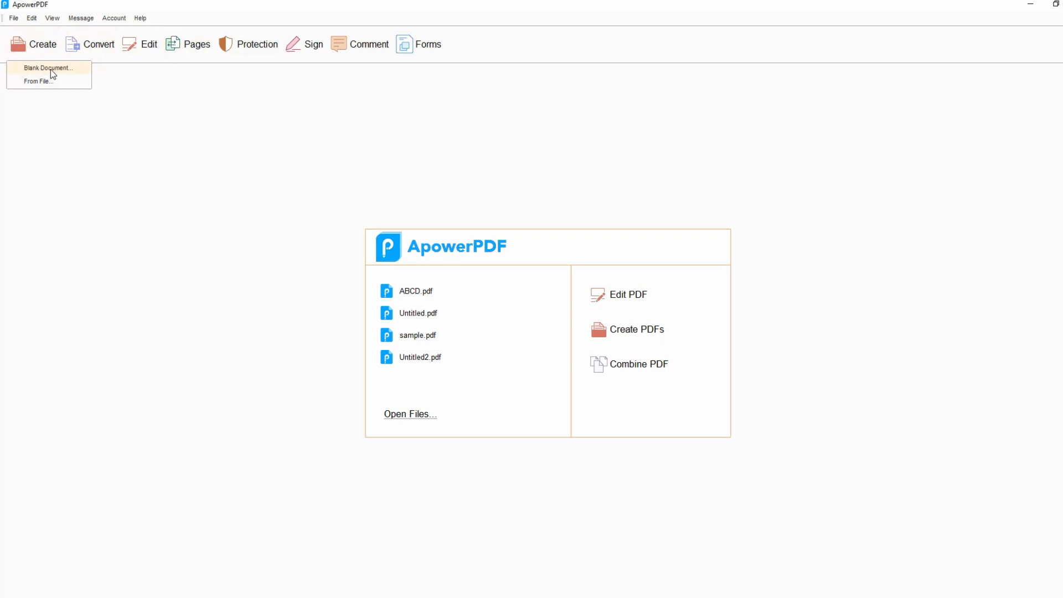
left_click(47, 67)
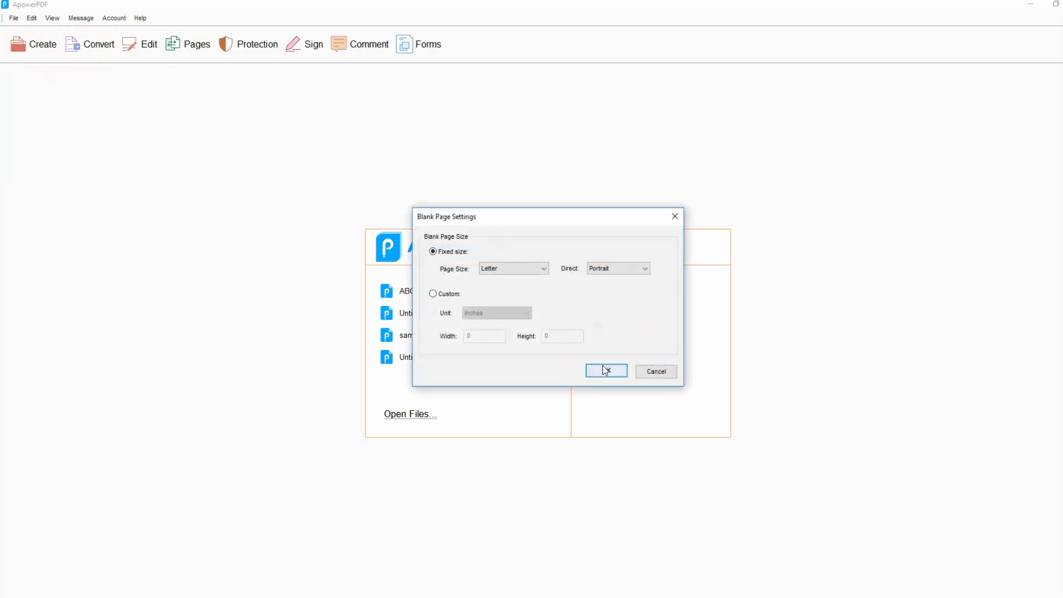
left_click(606, 371)
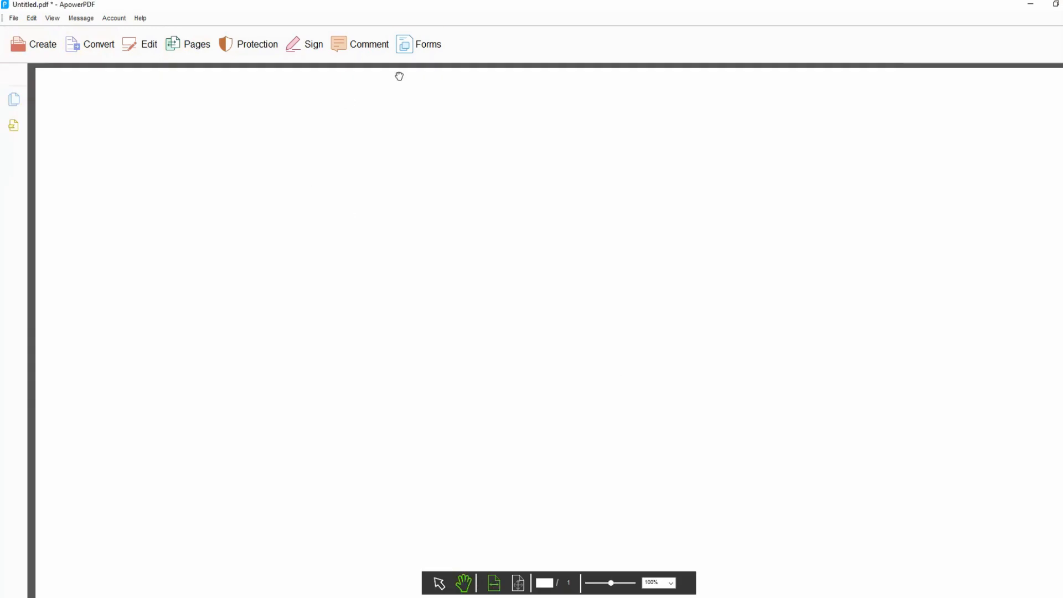
- Add name text fields, a Female check box, radio buttons, and a combo box with the entry 'Married'
left_click(418, 44)
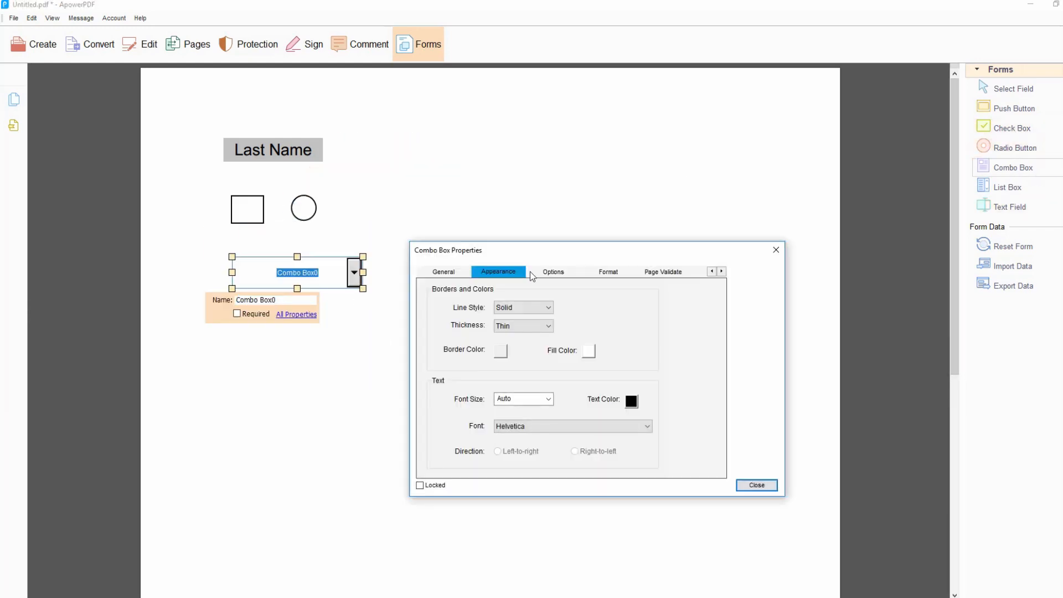
left_click(554, 272)
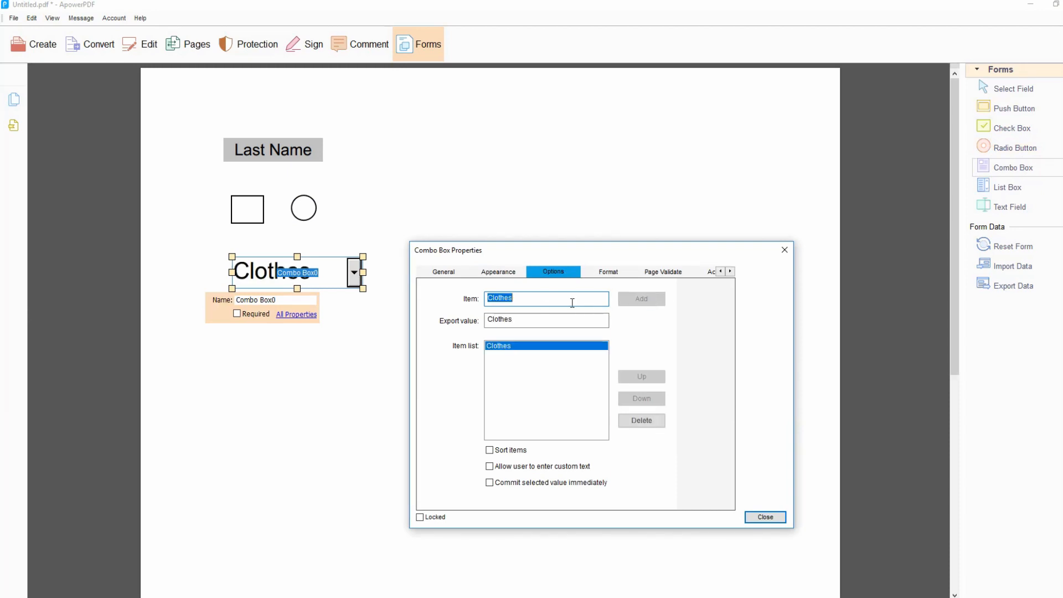
left_click(765, 517)
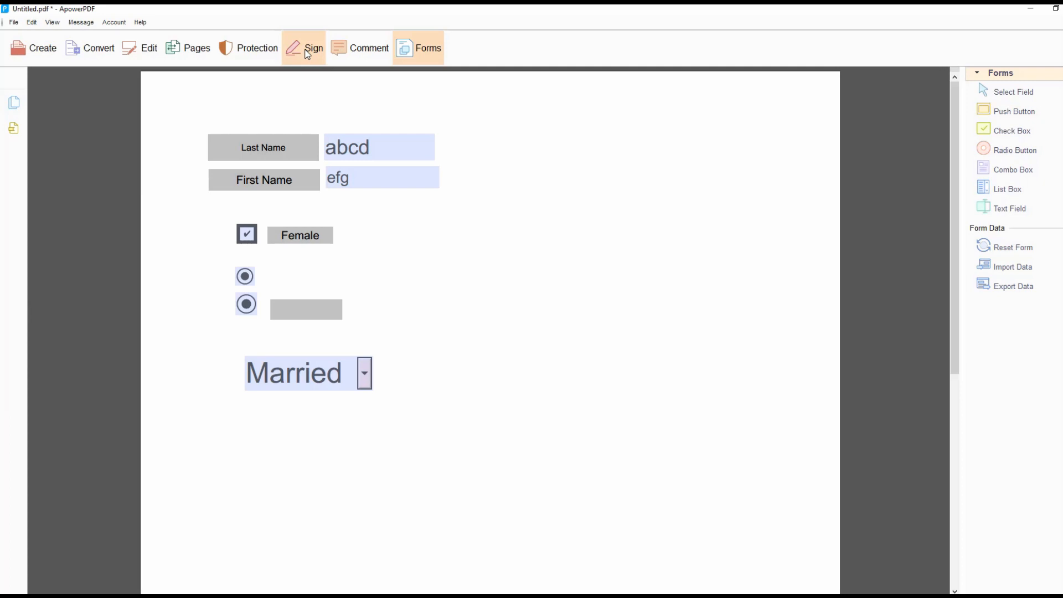
- Place a signature by drawing a new signature rectangle, then cancel the Sign Document dialog
left_click(313, 48)
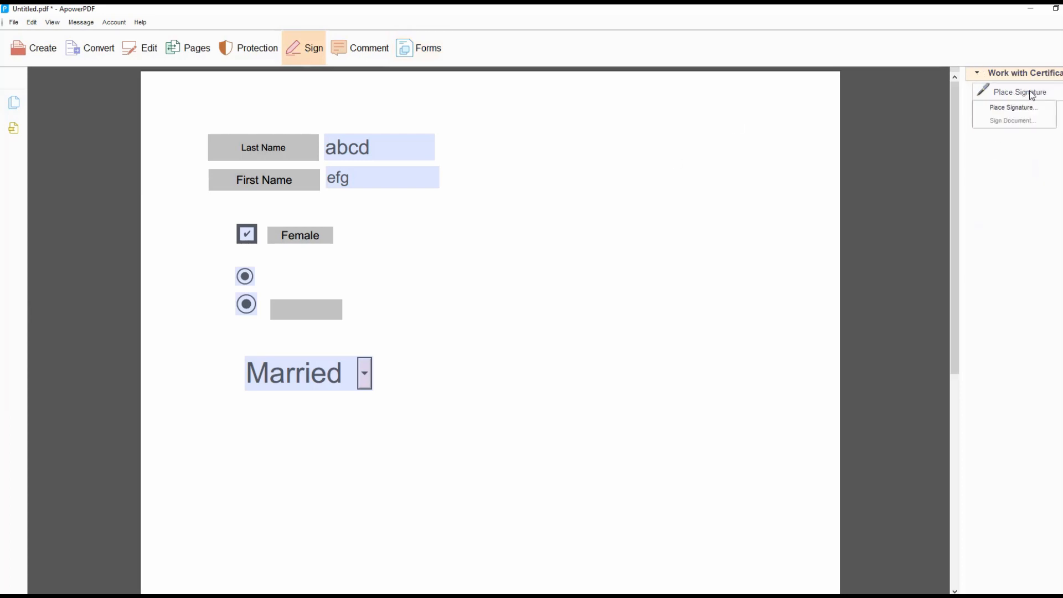
left_click(1013, 108)
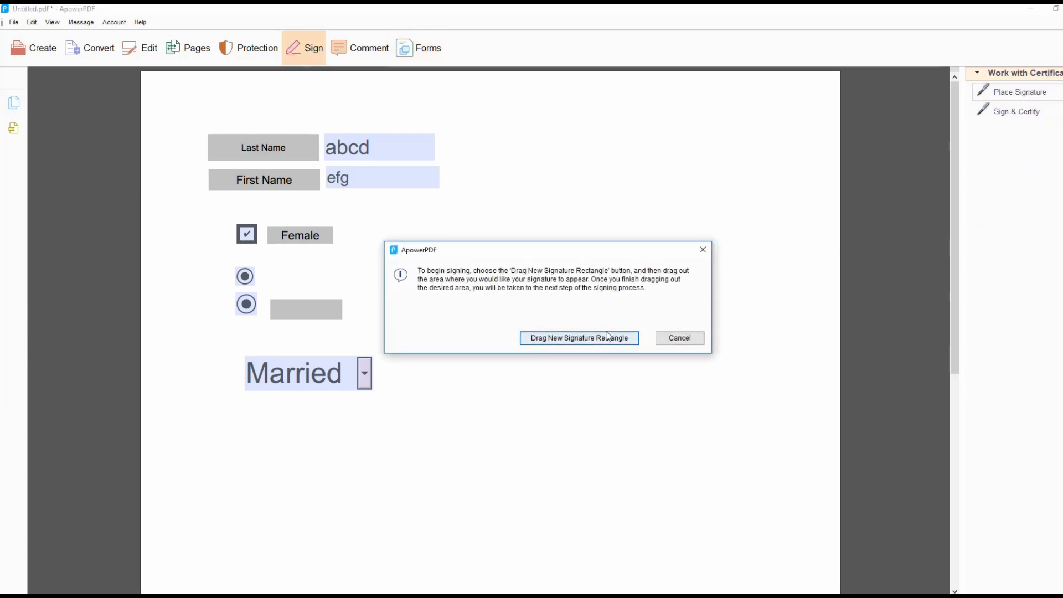
left_click(579, 338)
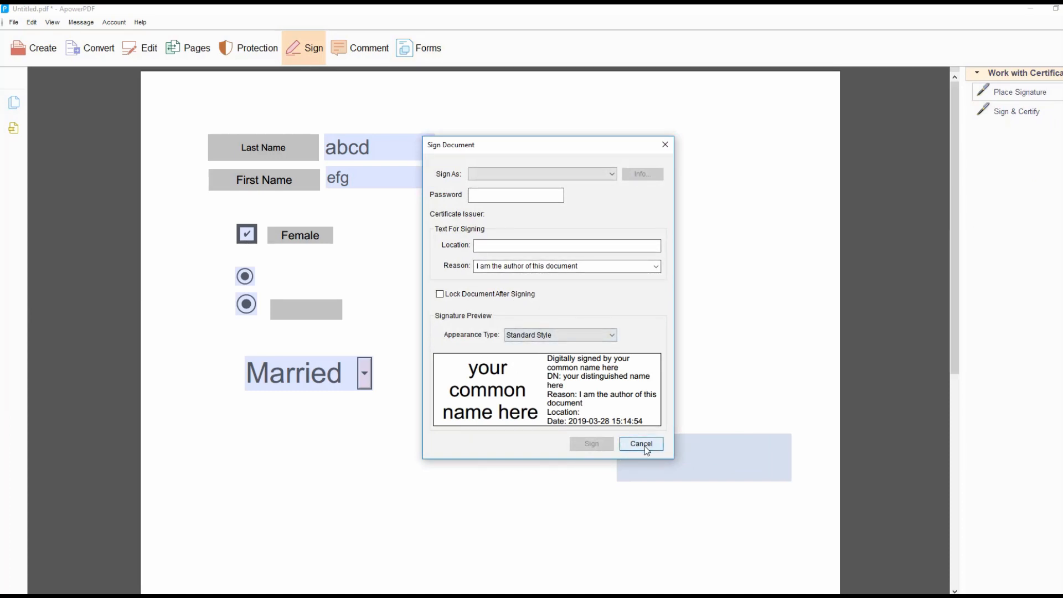
left_click(642, 443)
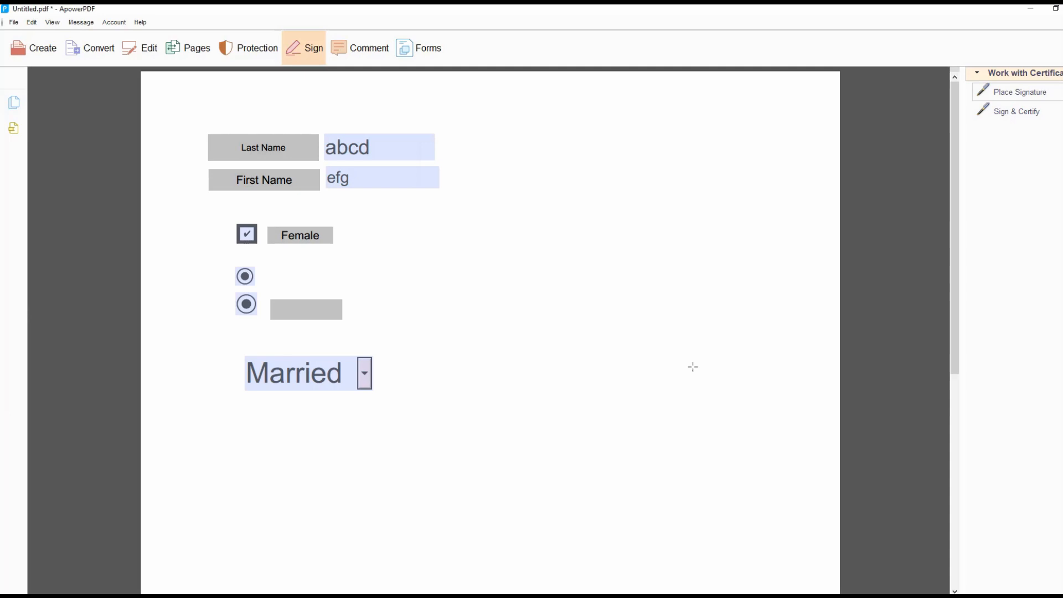
mouse_move(64, 97)
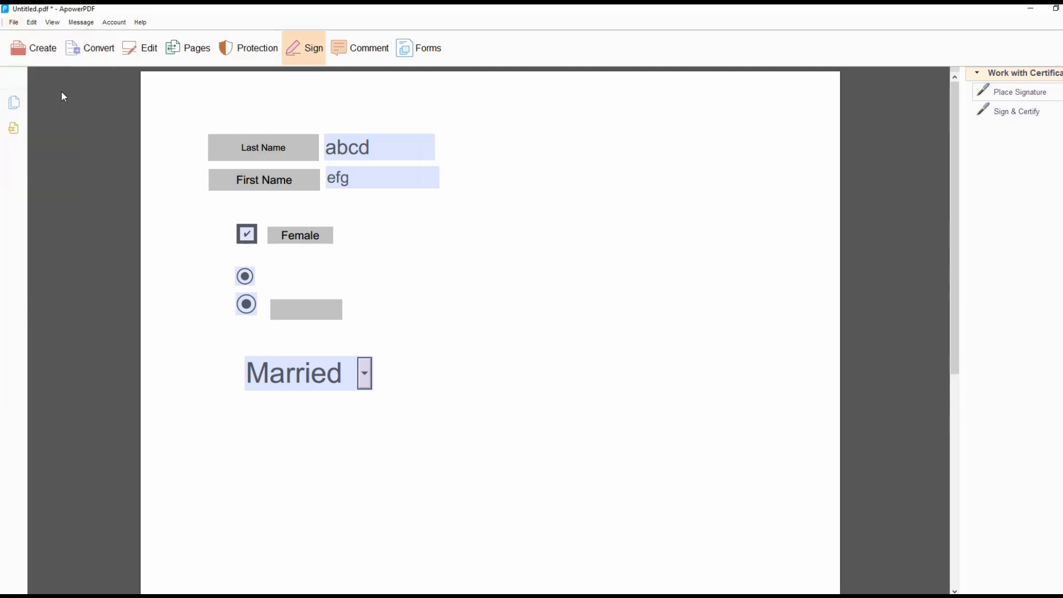